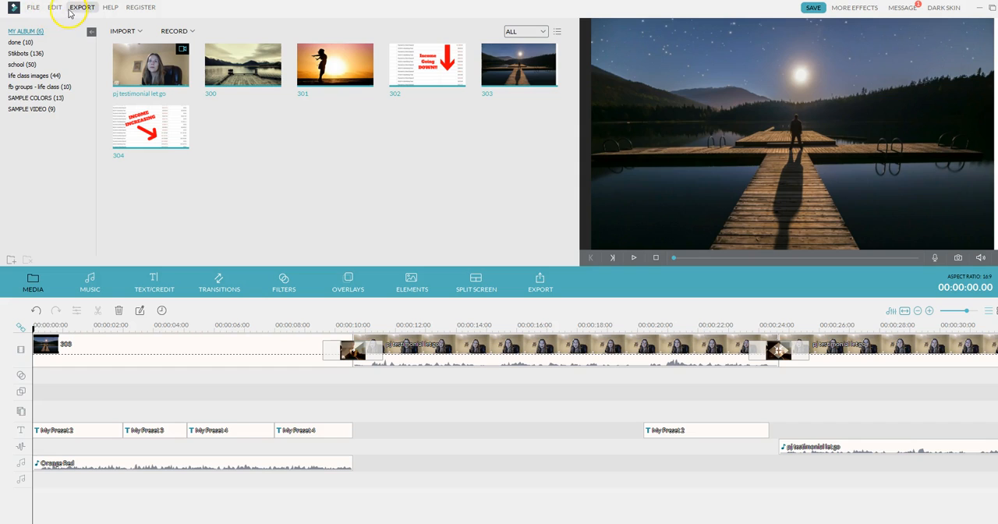
pyautogui.moveTo(75, 12)
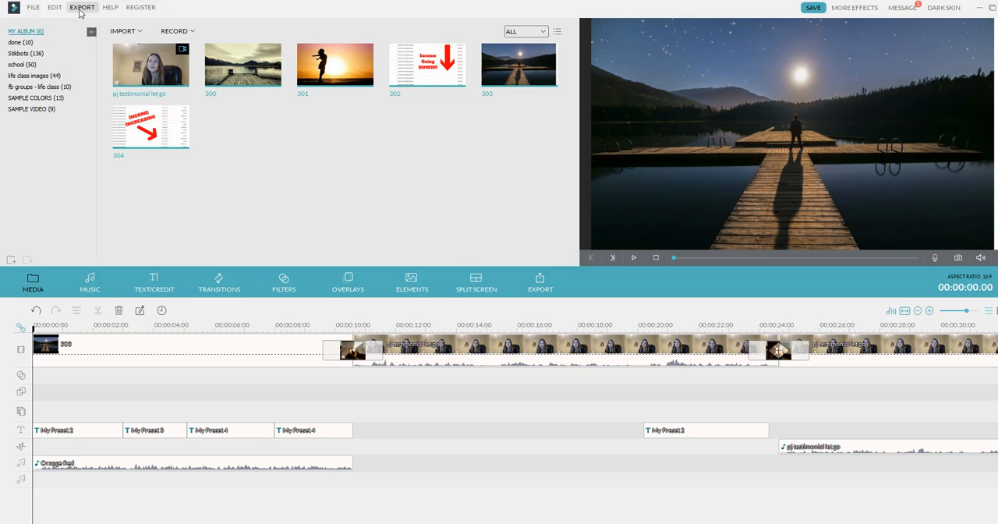
# Step: Show Filmora's Export menu options for the finished timeline
pyautogui.click(81, 6)
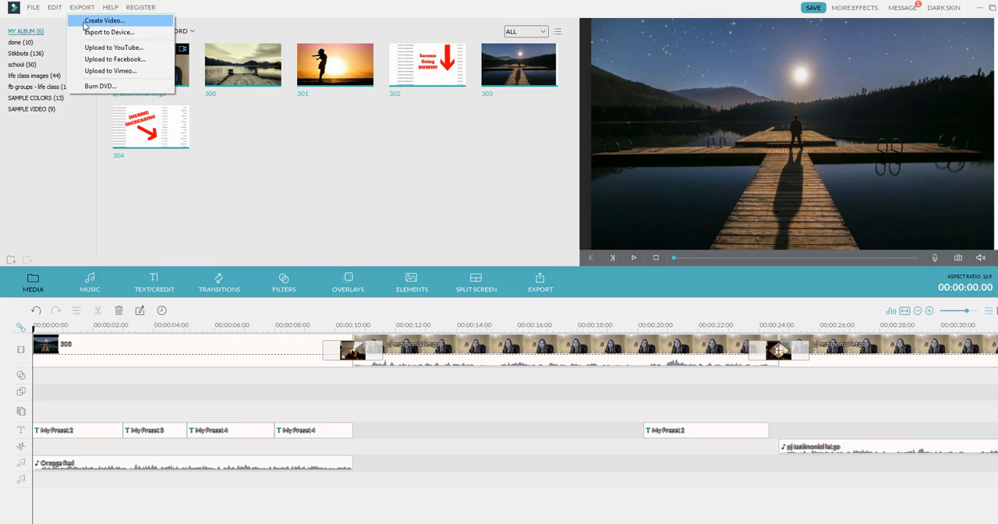
# Step: Start Create Video and rename the output to Blogging-Life-Letting-Go-Final
pyautogui.click(103, 21)
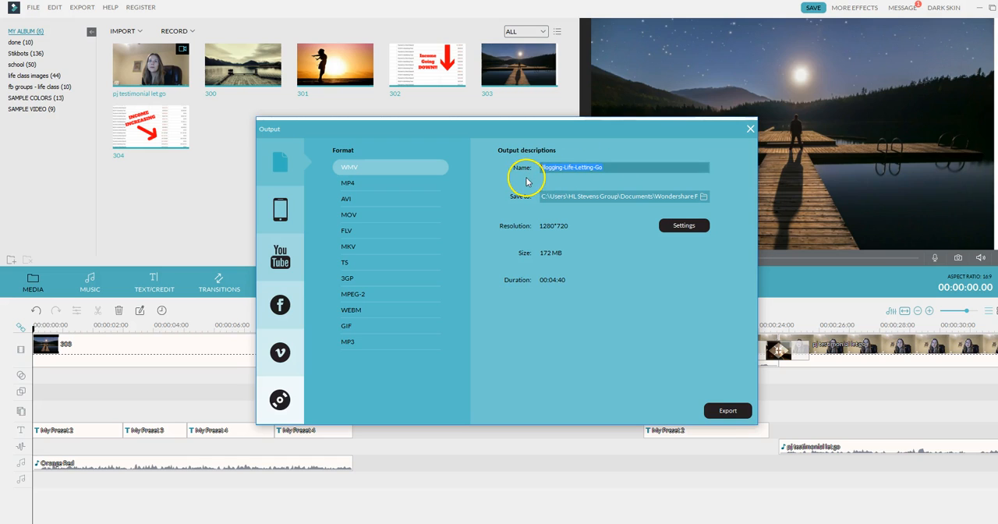
pyautogui.click(622, 167)
pyautogui.write('-Final')
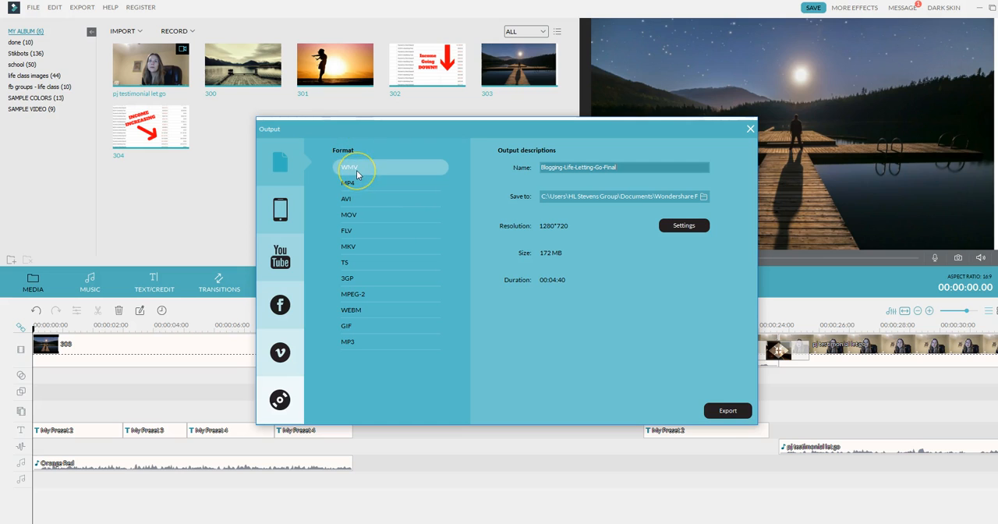
# Step: Set WMV as the output format and render the project to video
pyautogui.click(726, 410)
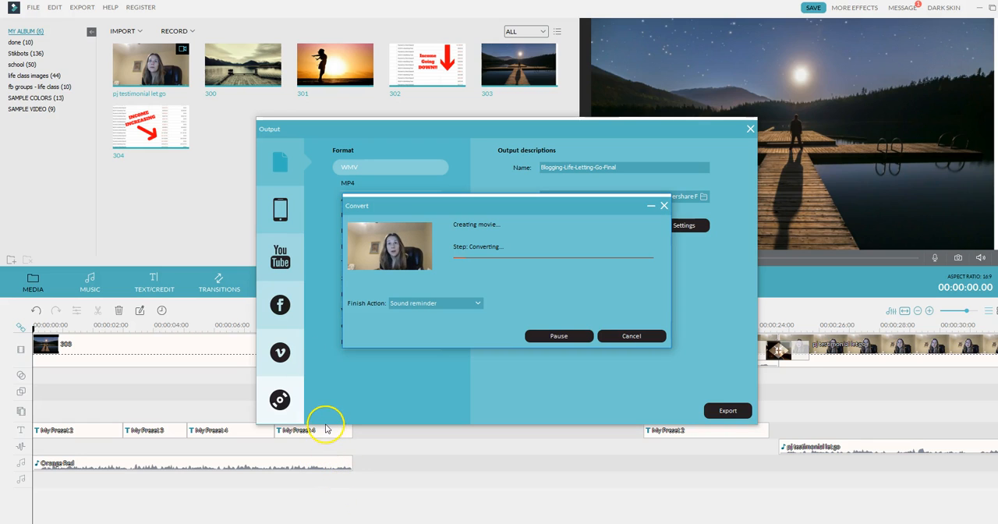
pyautogui.moveTo(366, 171)
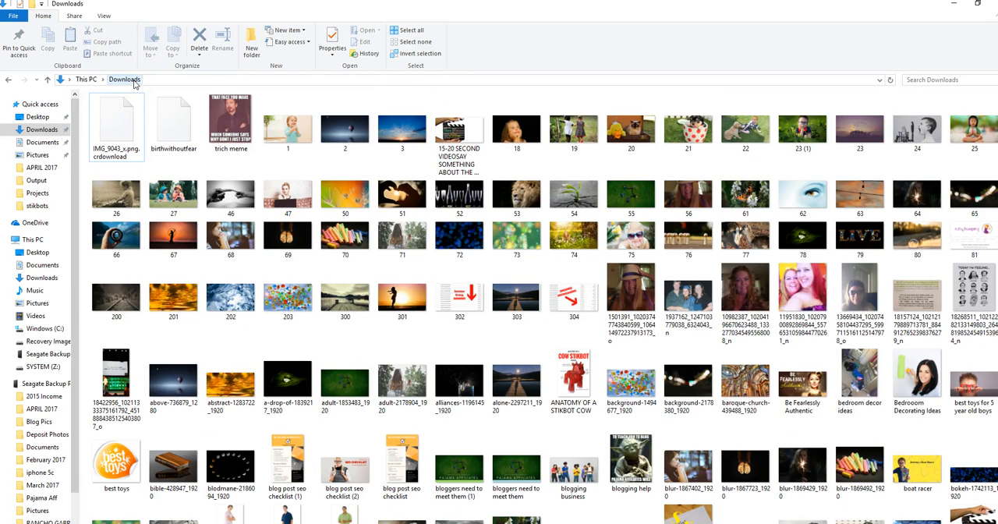
# Step: Navigate from Downloads to the Documents folder via the This PC address bar
pyautogui.click(100, 78)
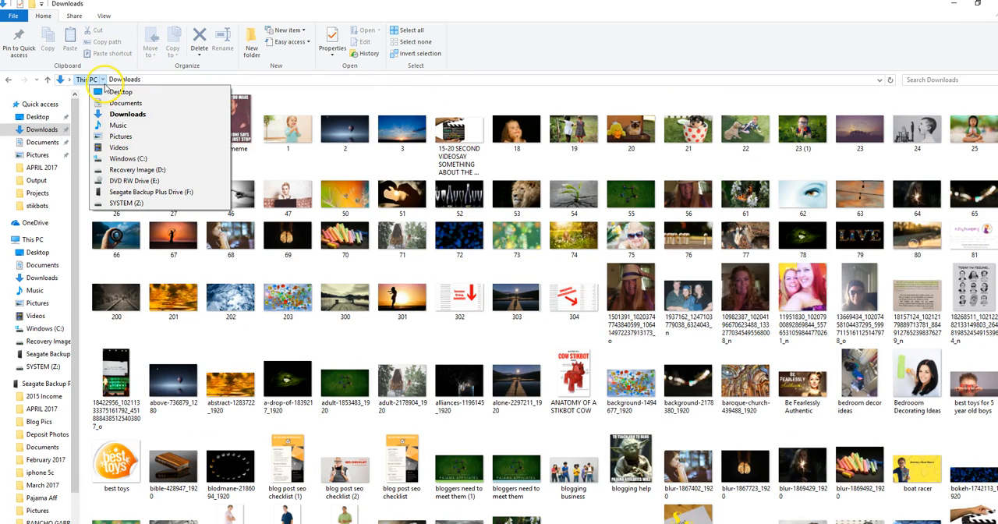
pyautogui.moveTo(125, 103)
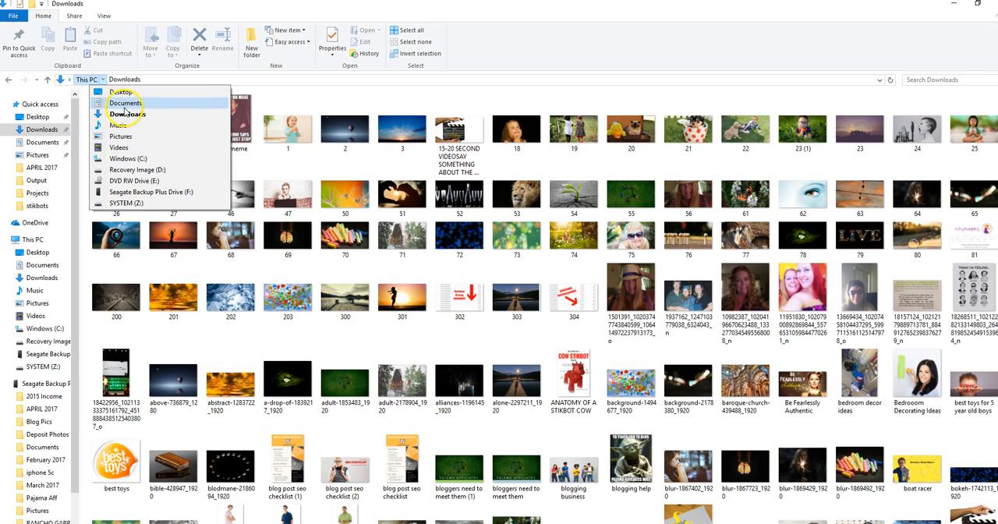
pyautogui.click(125, 102)
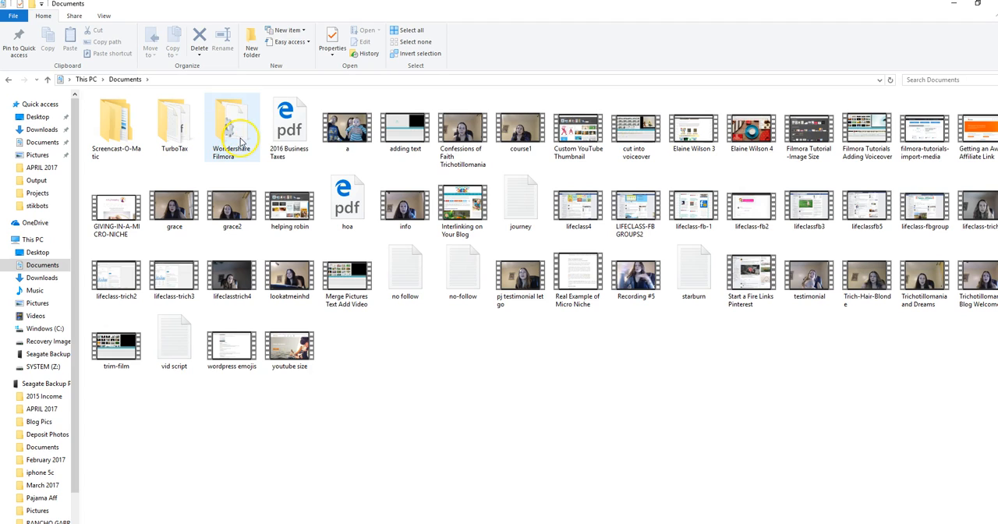
pyautogui.moveTo(230, 125)
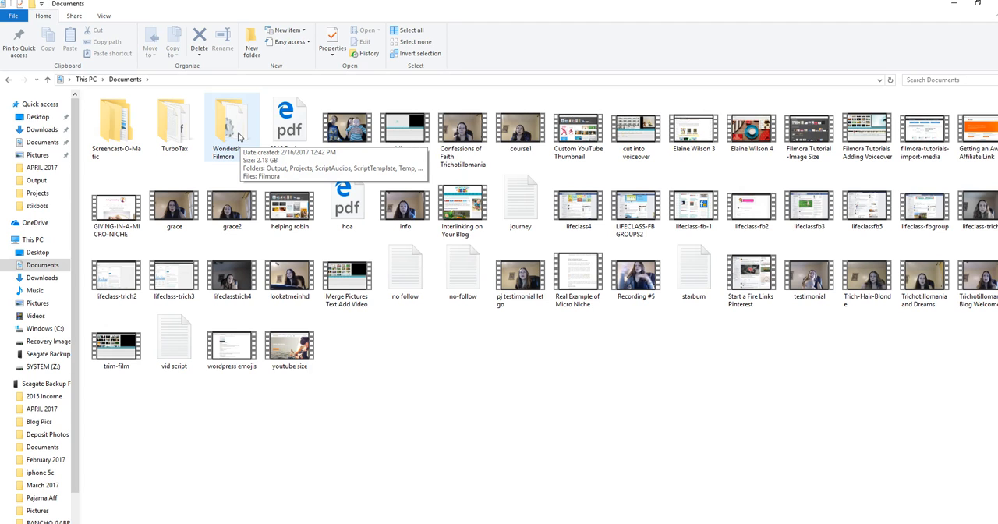
# Step: Go into Wondershare Filmora > Output to see the exported Blogging-Life-Letting-Go-Final video
pyautogui.doubleClick(231, 122)
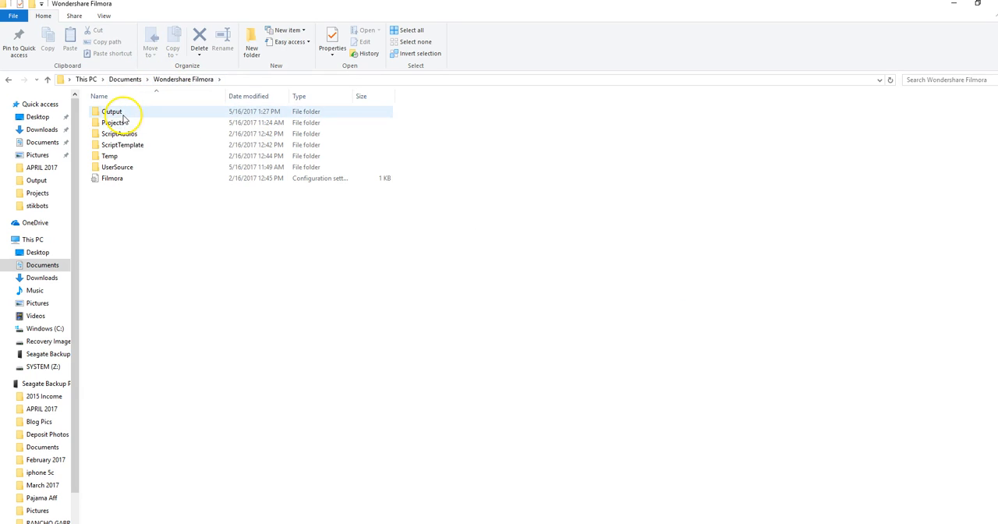
pyautogui.doubleClick(112, 111)
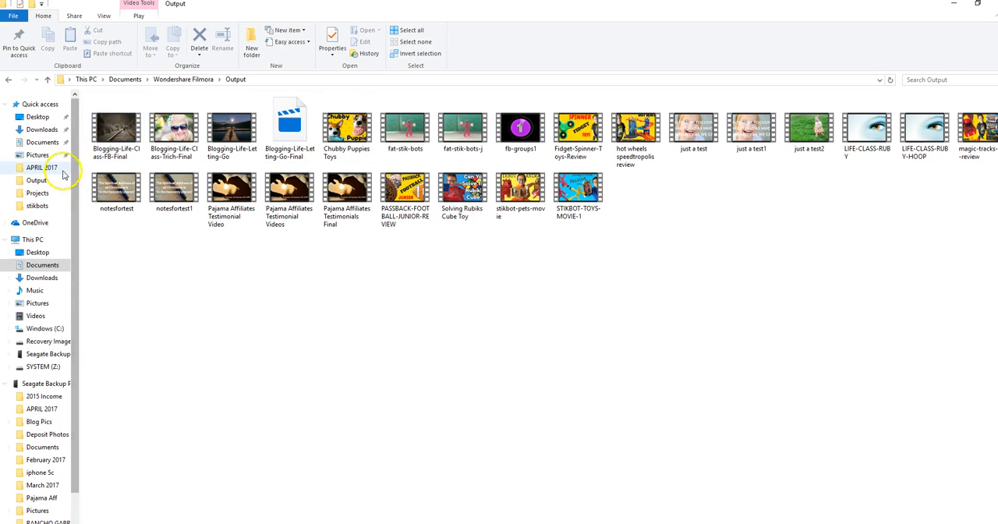